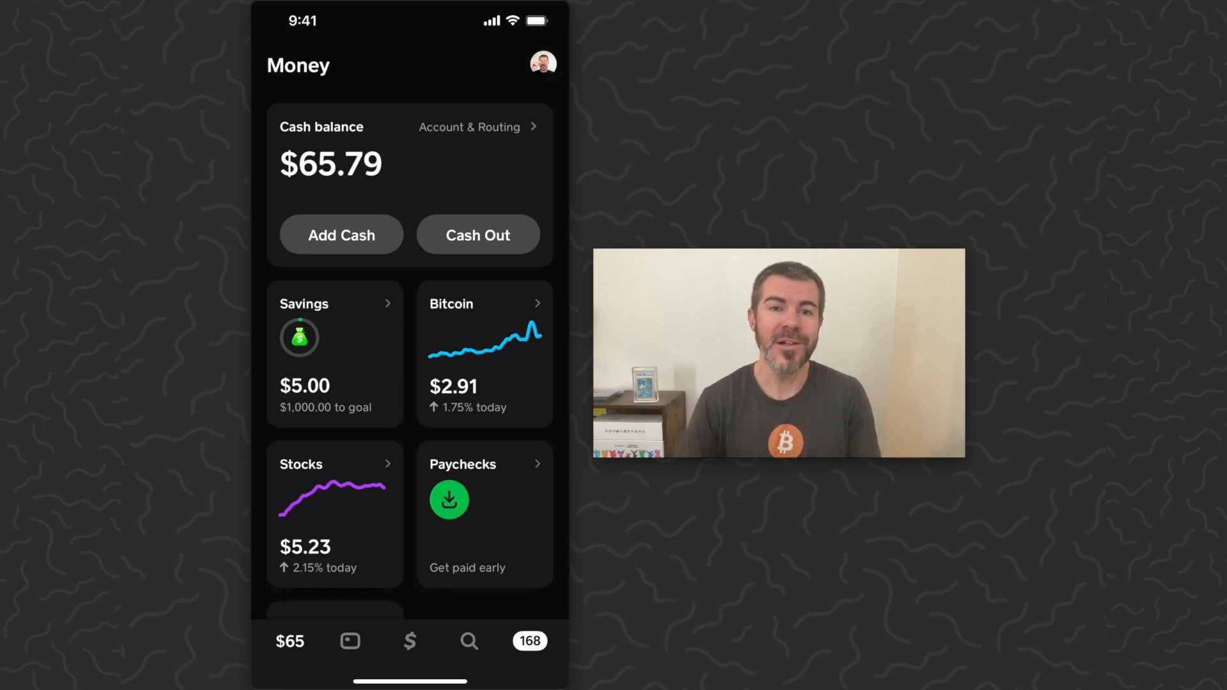
- Open the profile avatar and scroll the account settings list down to Support
{"action": "left_click", "coordinate": [541, 62]}
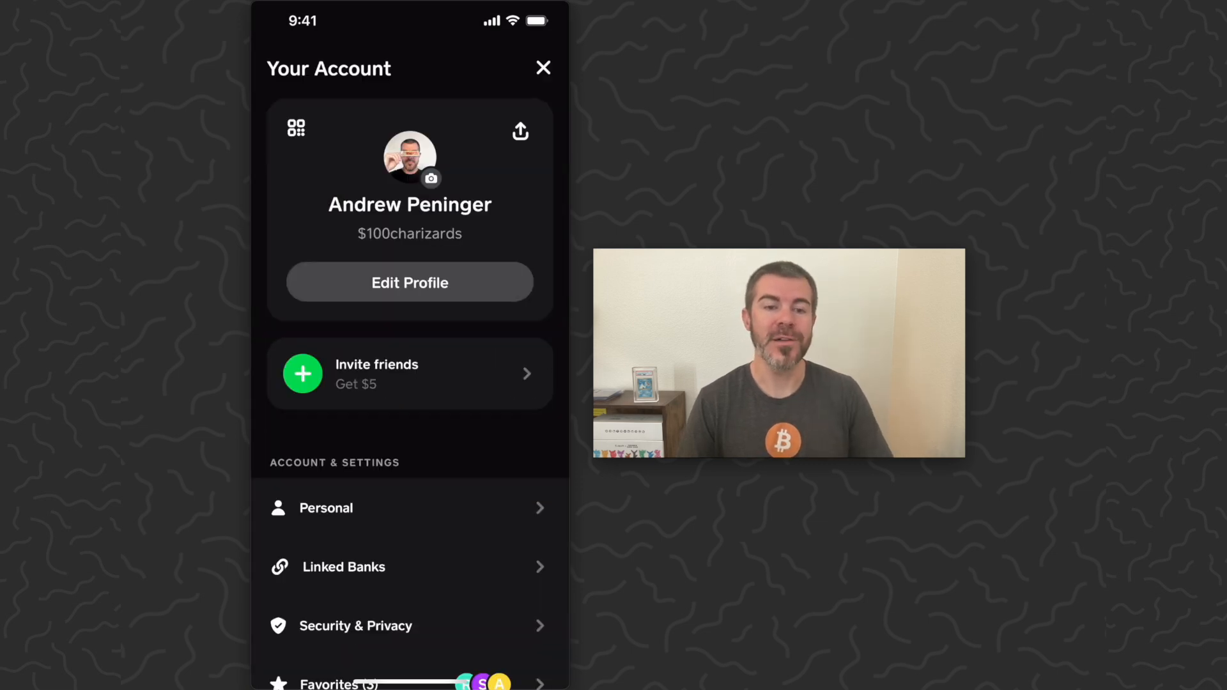
{"action": "scroll", "scroll_direction": "down", "scroll_amount": 3}
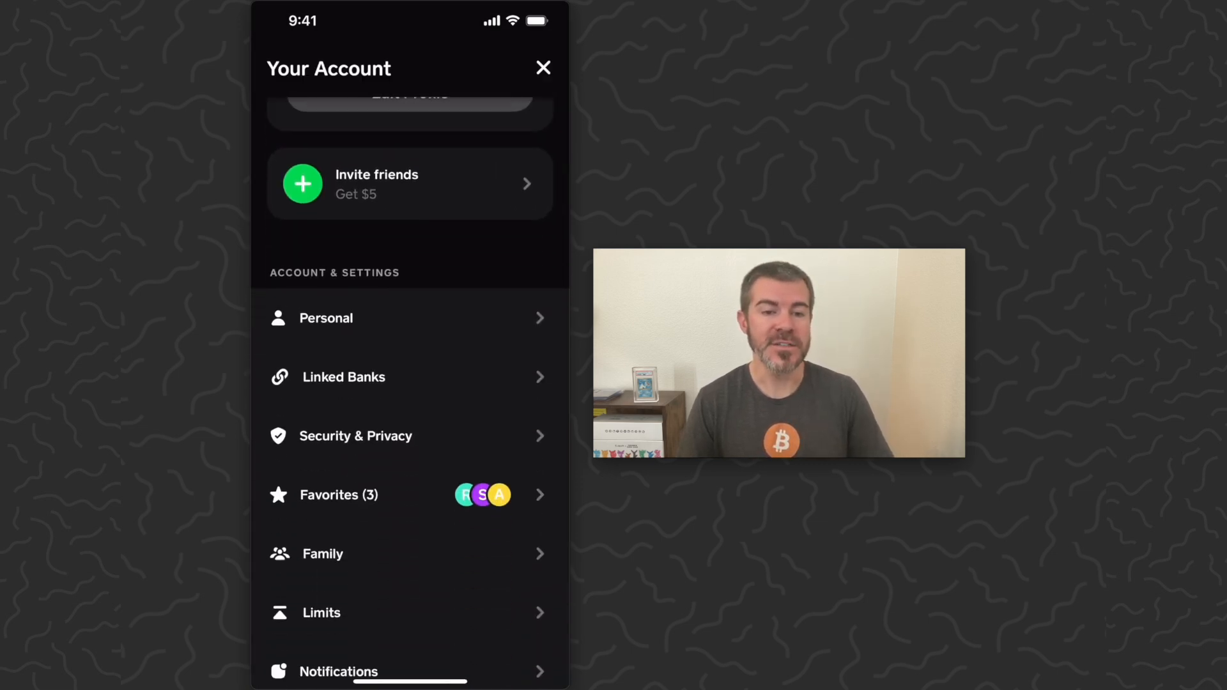
{"action": "scroll", "scroll_direction": "down", "scroll_amount": 3}
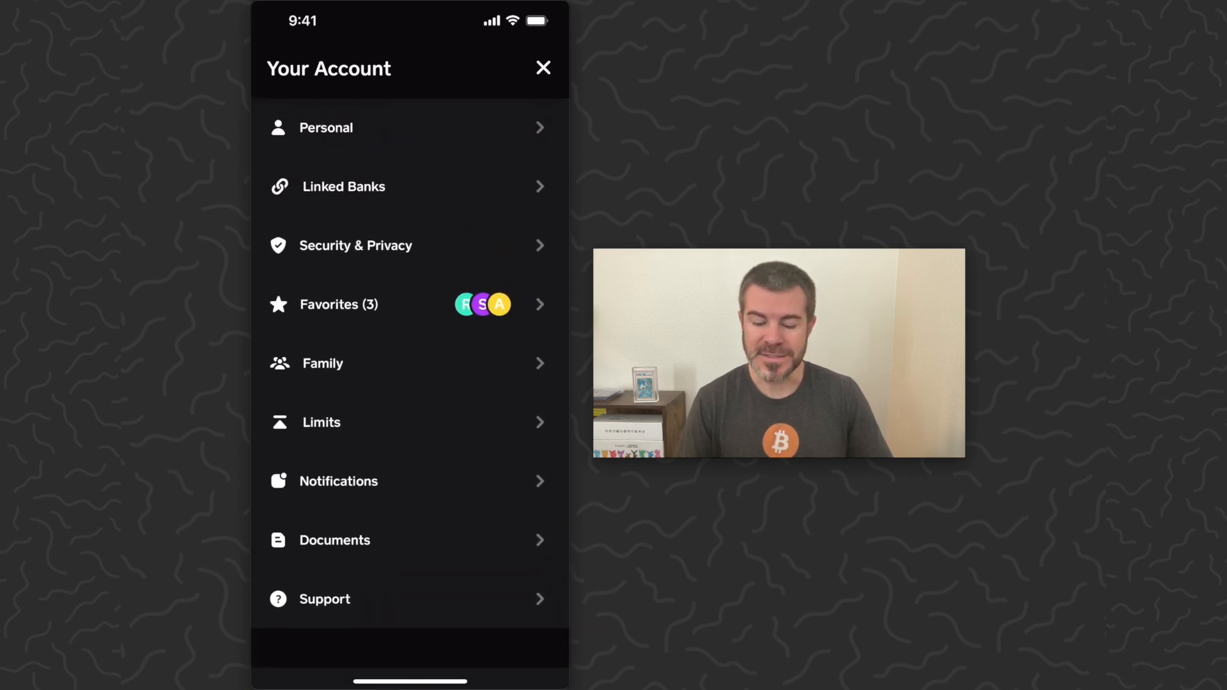
- Open Documents, browse the monthly account statements, then return to the document categories
{"action": "left_click", "coordinate": [334, 540]}
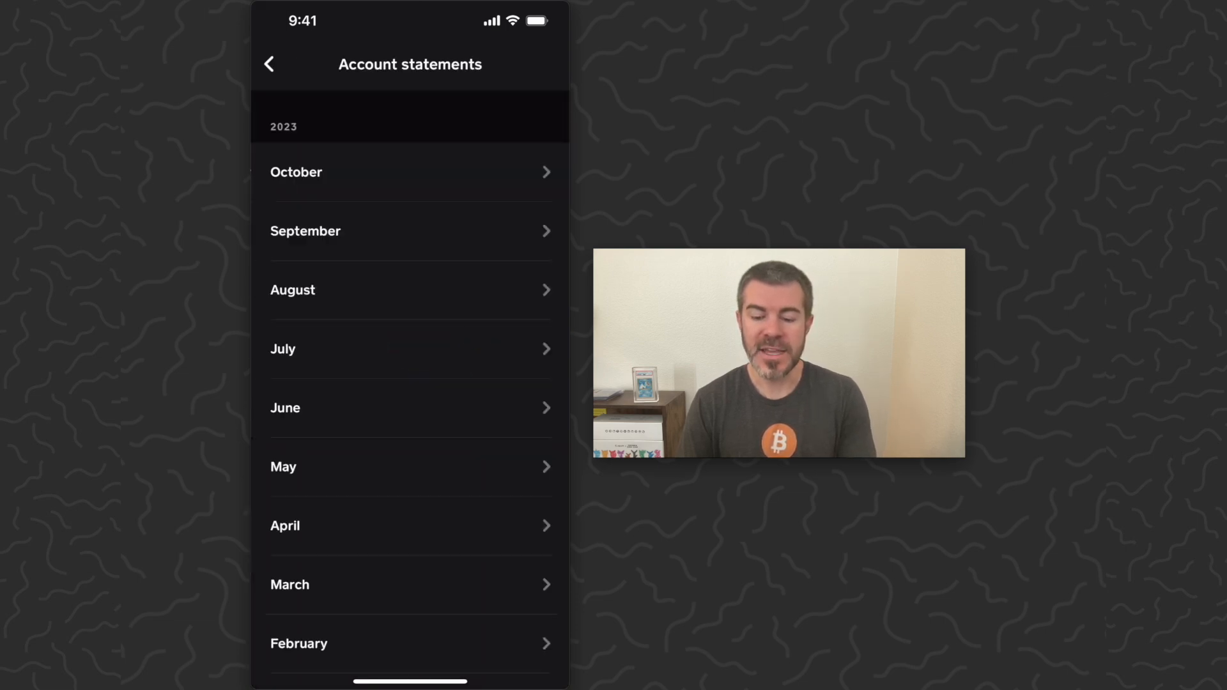
{"action": "scroll", "scroll_direction": "down", "scroll_amount": 3}
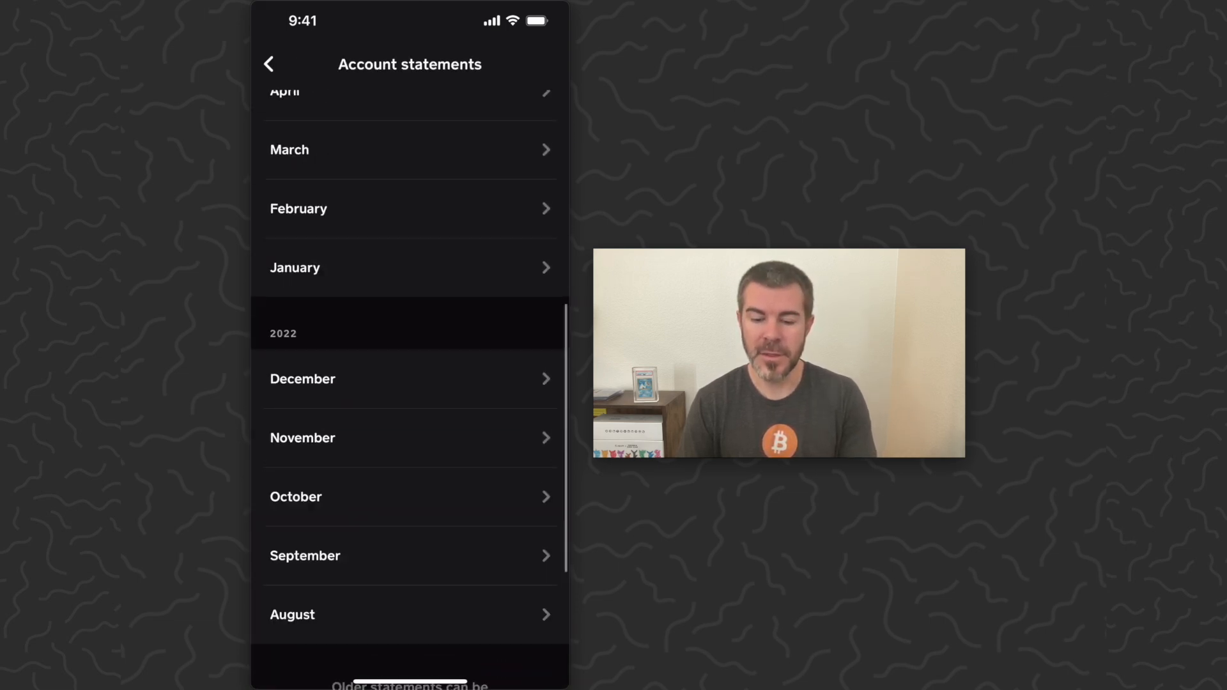
{"action": "left_click", "coordinate": [268, 64]}
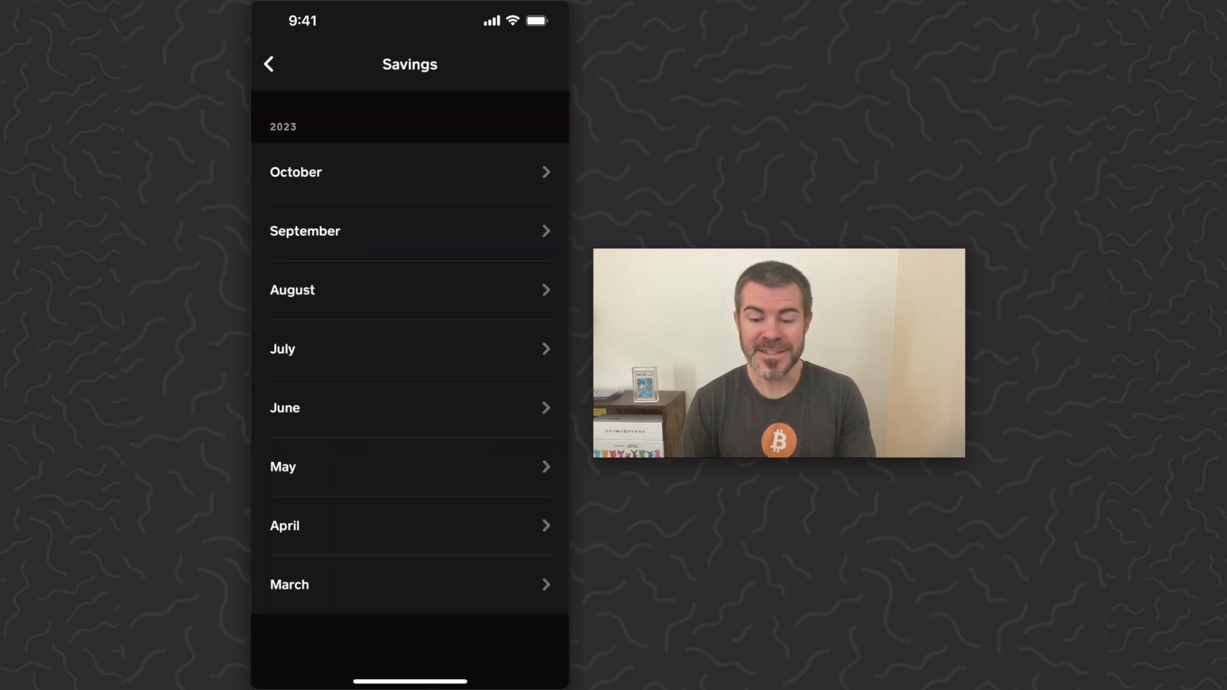
{"action": "left_click", "coordinate": [268, 63]}
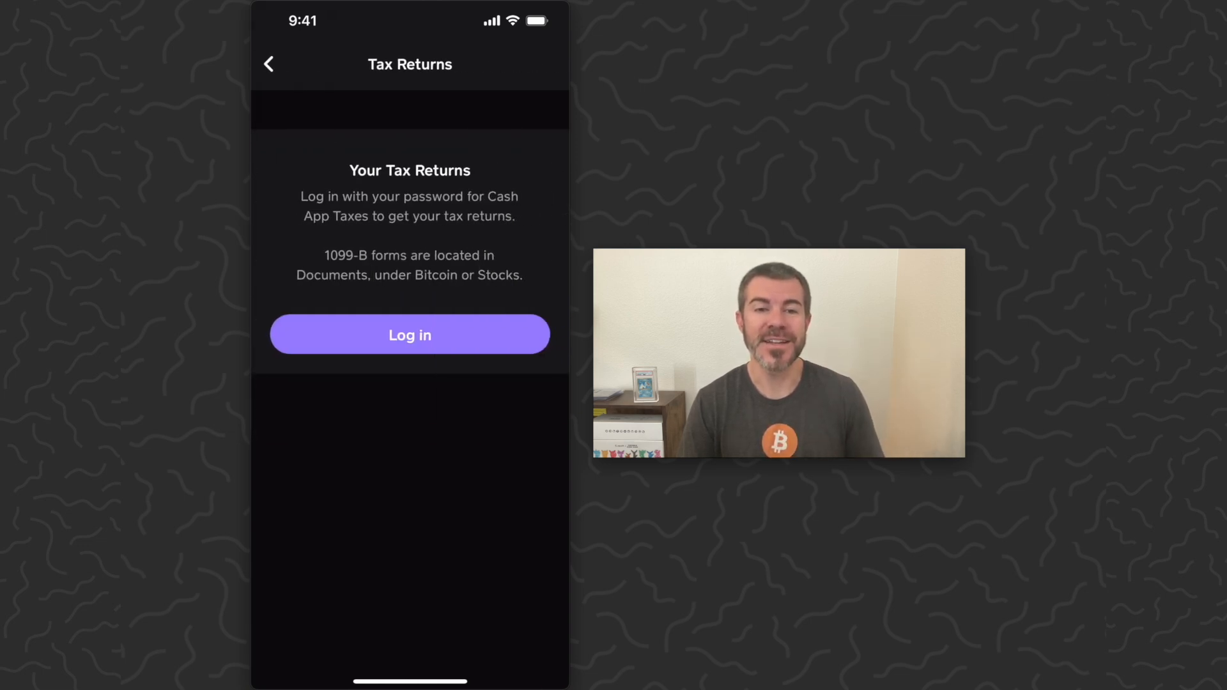
- Return from Tax Returns to the Documents category list
{"action": "left_click", "coordinate": [268, 64]}
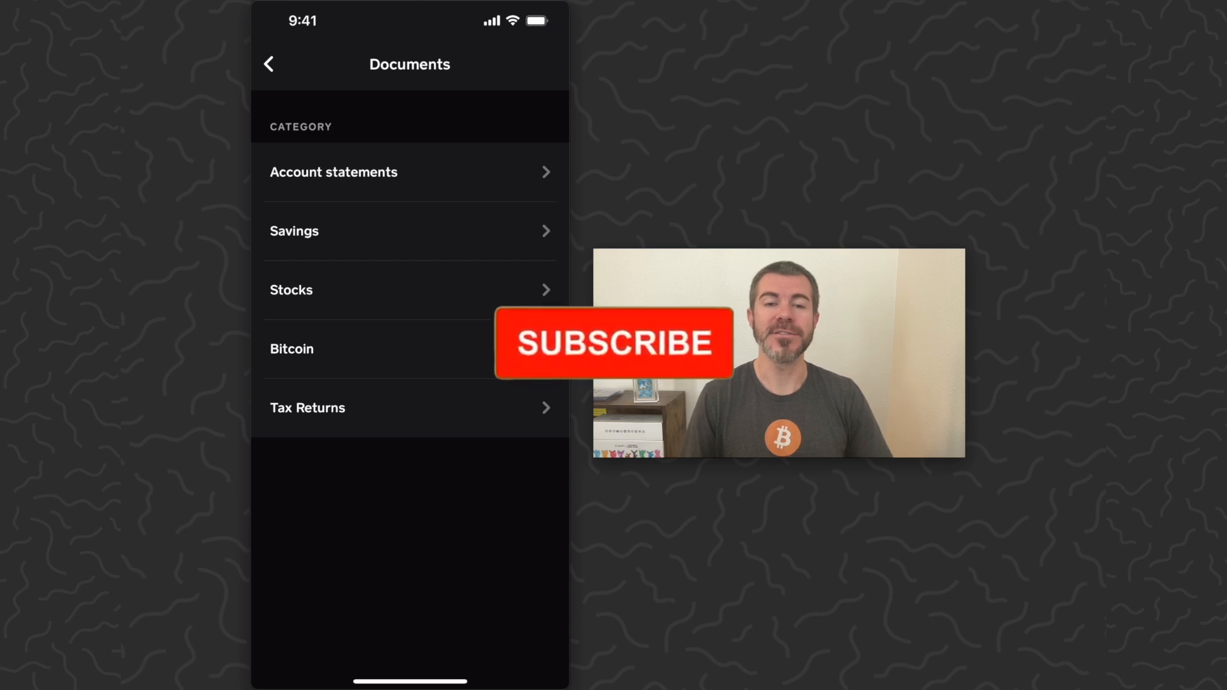
{"action": "left_click", "coordinate": [613, 342]}
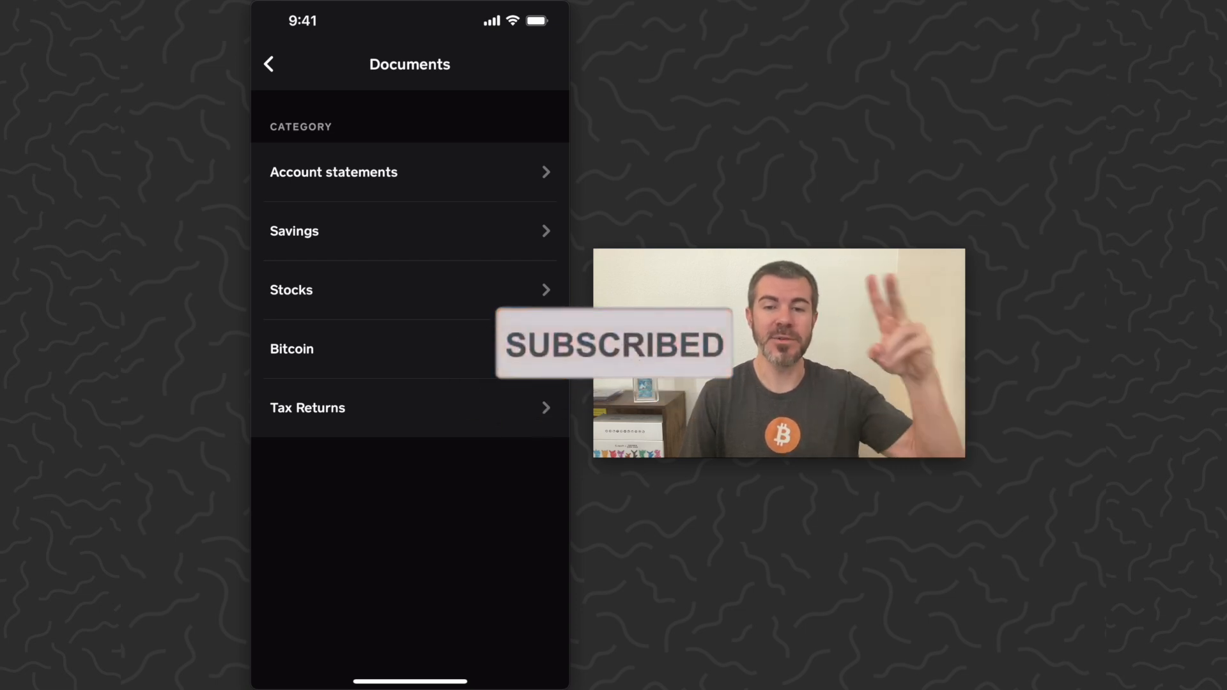